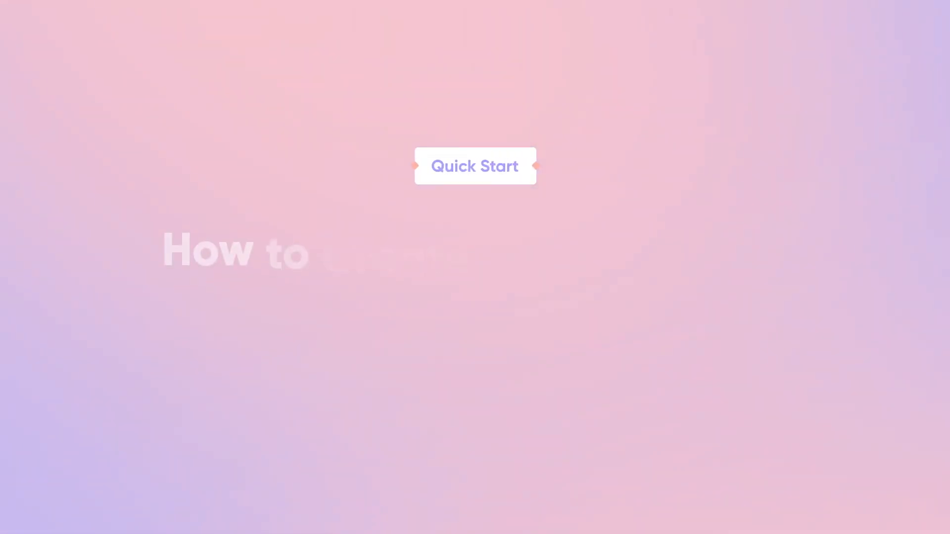
Step: Click through the Quick Start intro to show the Digital Solitude music player prototype
left_click(474, 165)
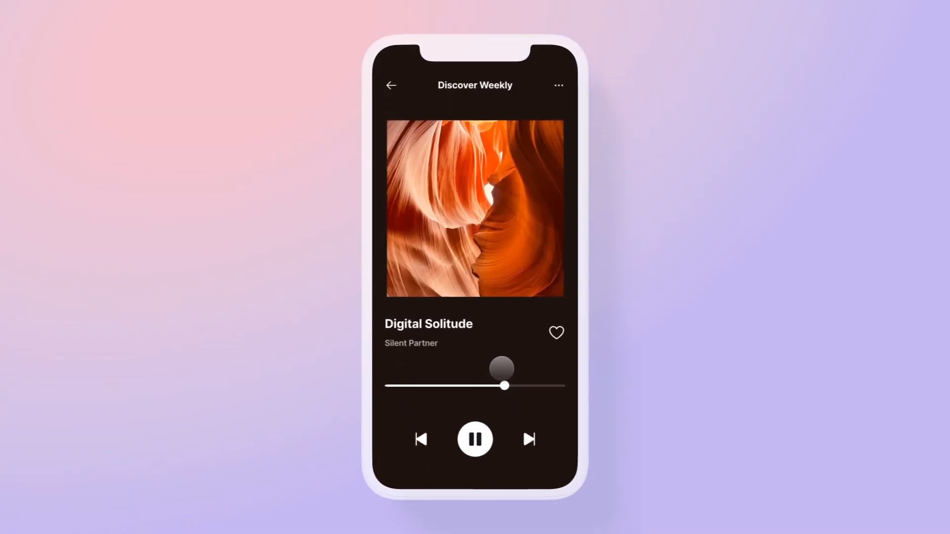
Step: Run the Explore. mountain landing page example in the Preview window
left_click(528, 439)
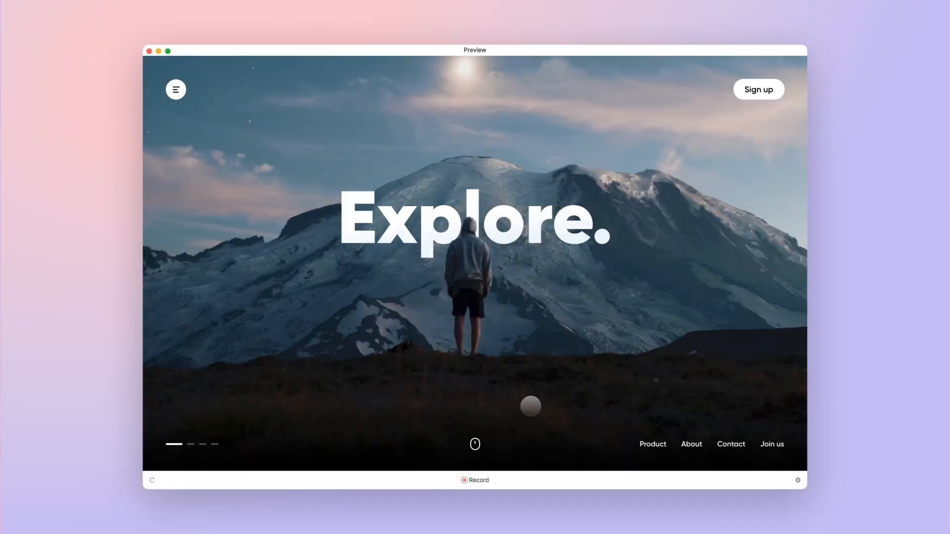
scroll("up", 3)
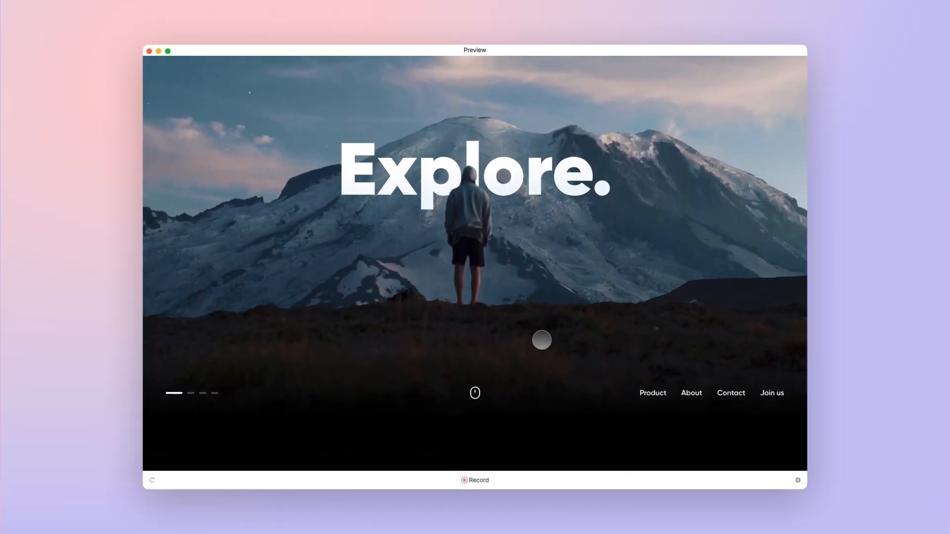
scroll("down", 3)
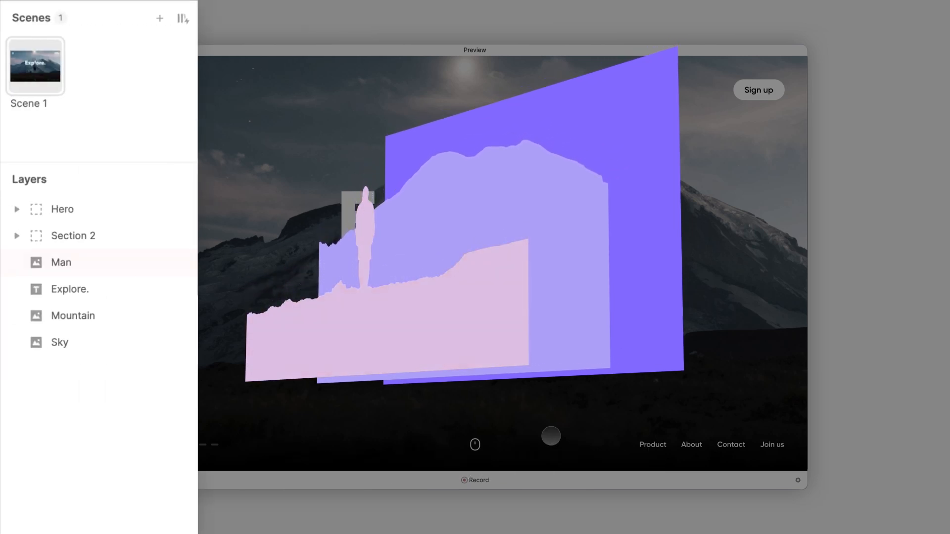
Step: Group Hero, Section 2, Man, Explore., Mountain and Sky into Container 1
left_click(72, 315)
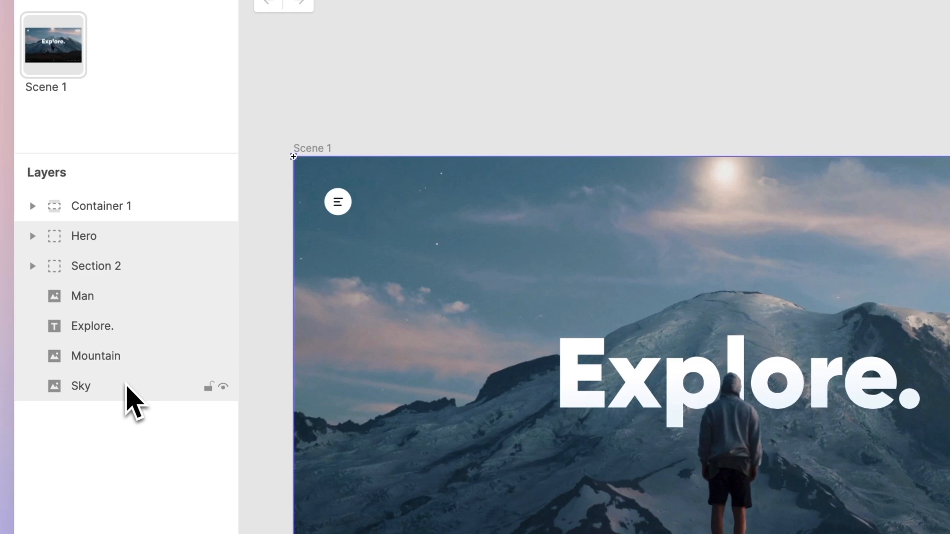
Step: Rename Container 1 to Scroll and test its vertical scrolling in the preview
left_click(33, 206)
type("Scro")
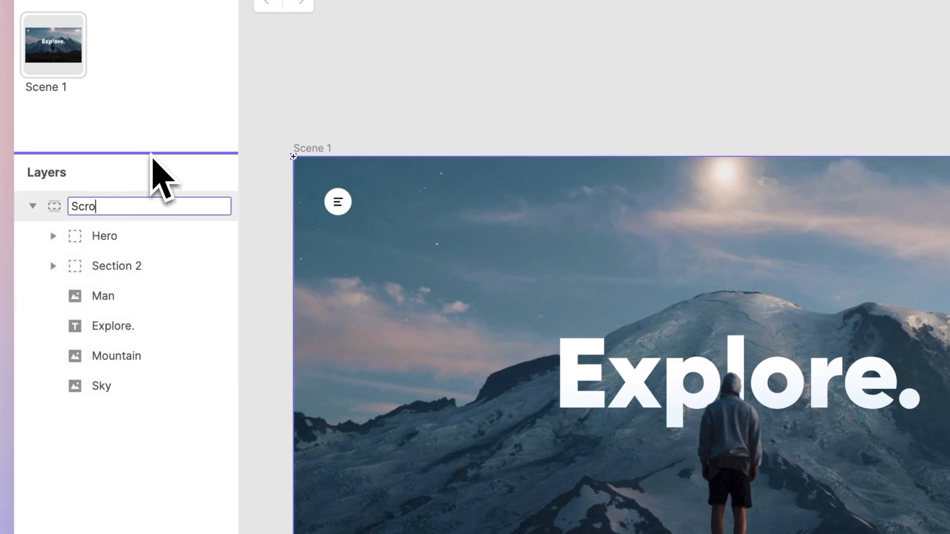
key("Return")
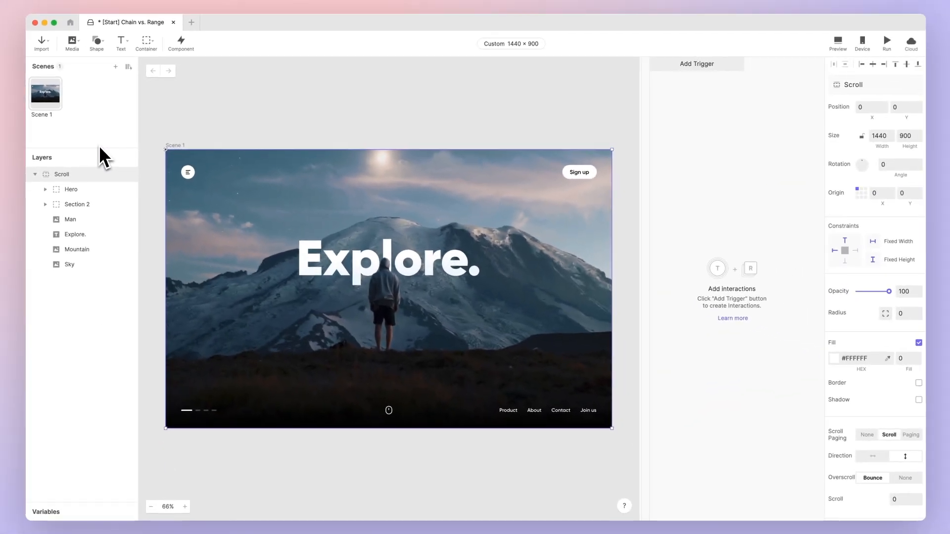
left_click(837, 40)
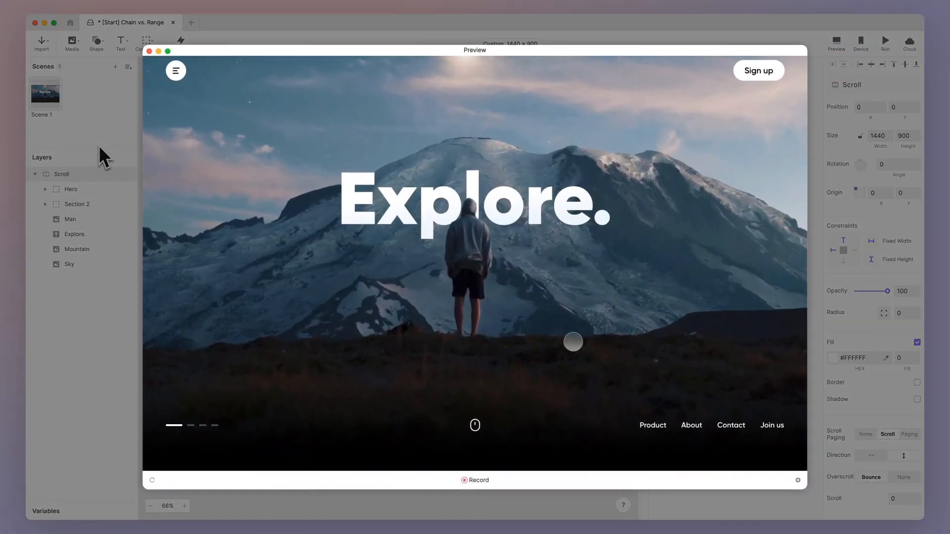
scroll("down", 3)
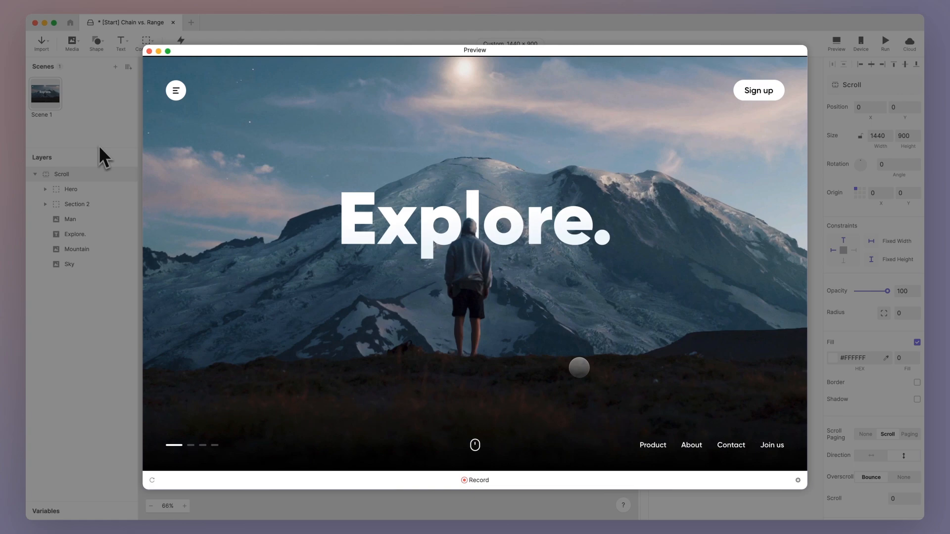
left_click(149, 51)
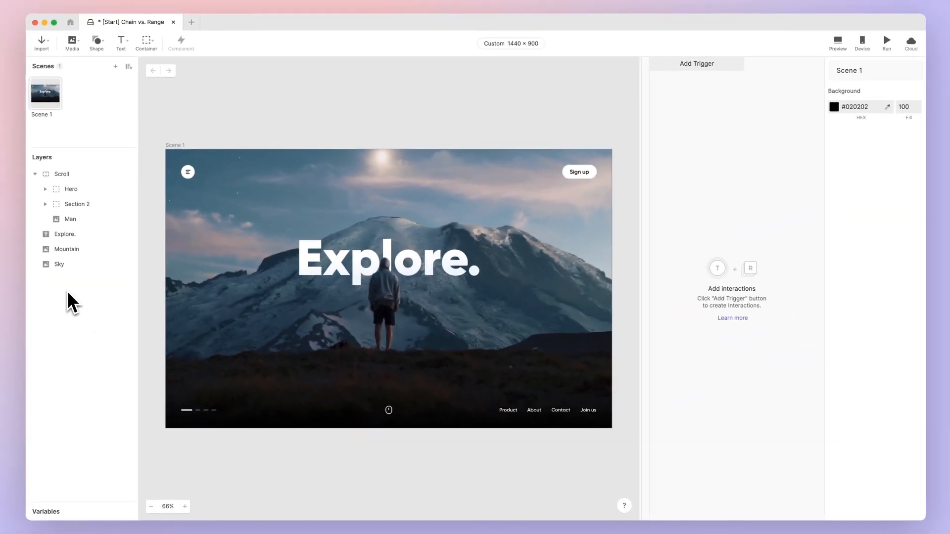
left_click(837, 41)
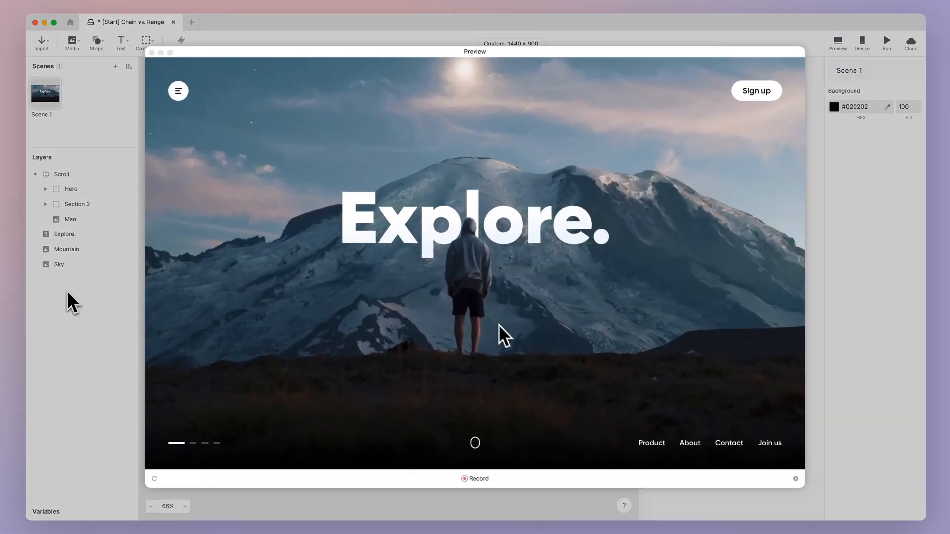
scroll("down", 3)
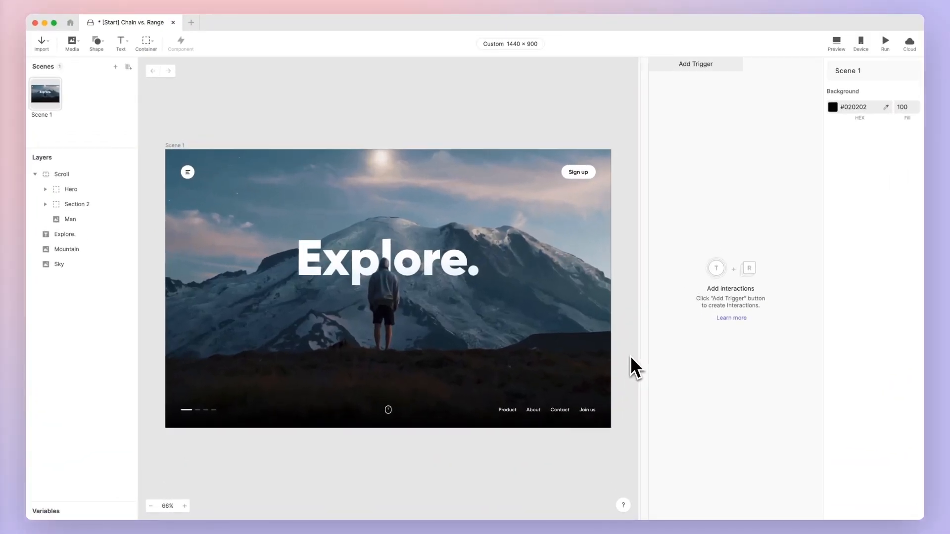
Step: Chain the Scroll container's scroll value to a Move response on the Explore. text
left_click(61, 173)
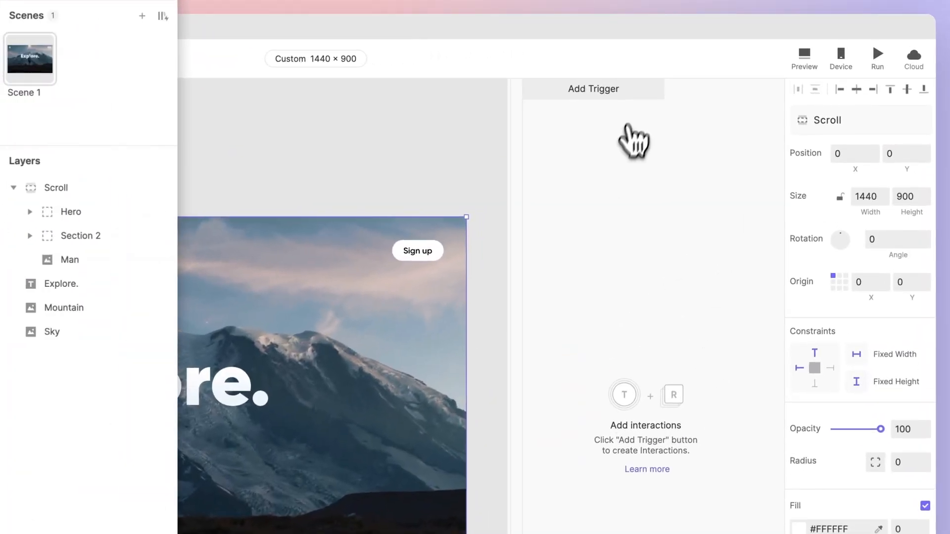
left_click(592, 89)
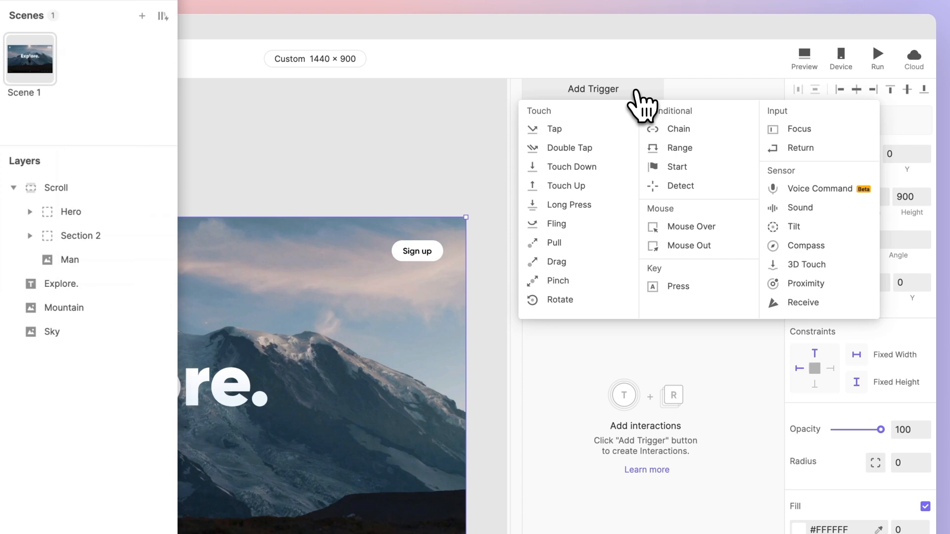
left_click(677, 129)
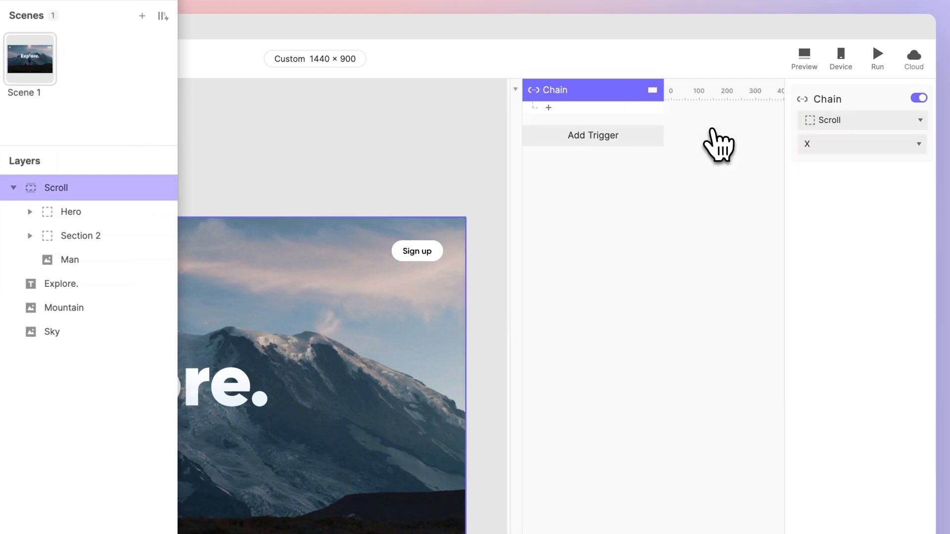
left_click(860, 144)
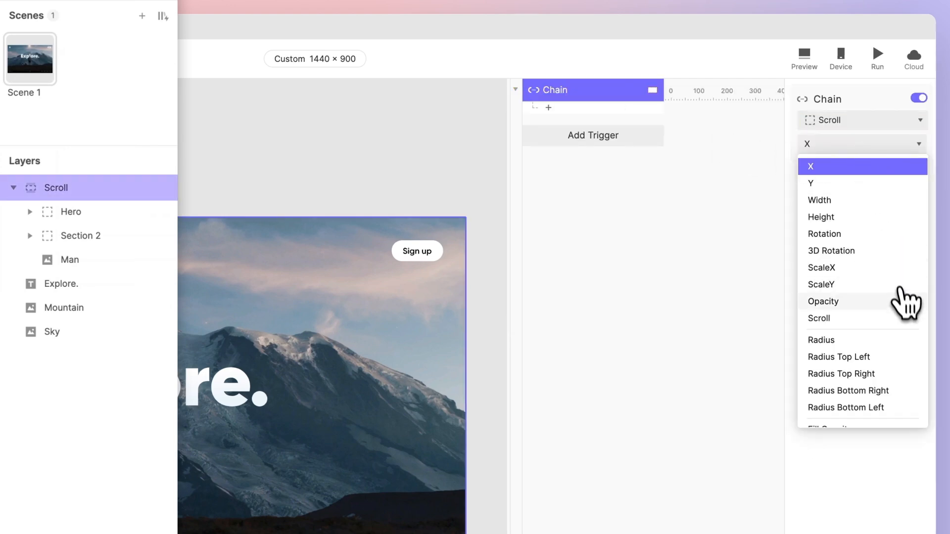
left_click(818, 318)
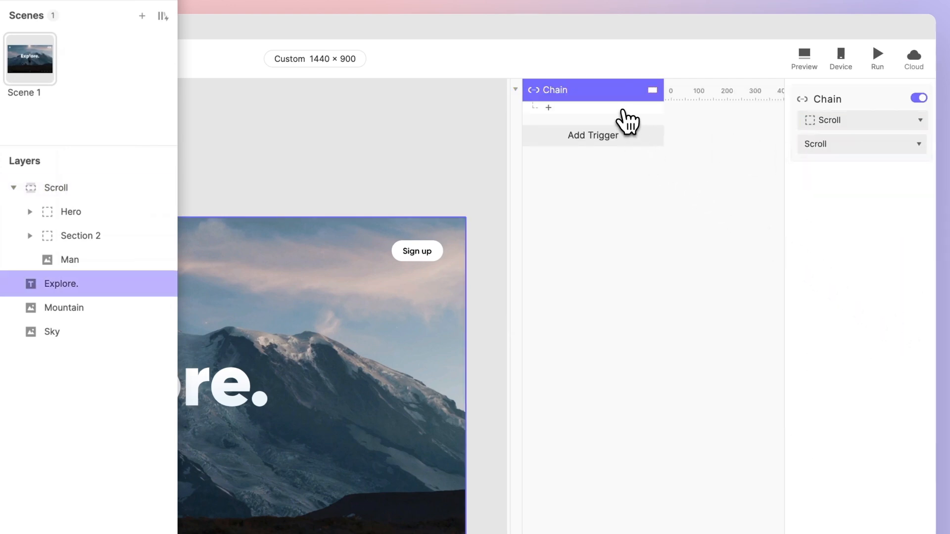
left_click(548, 107)
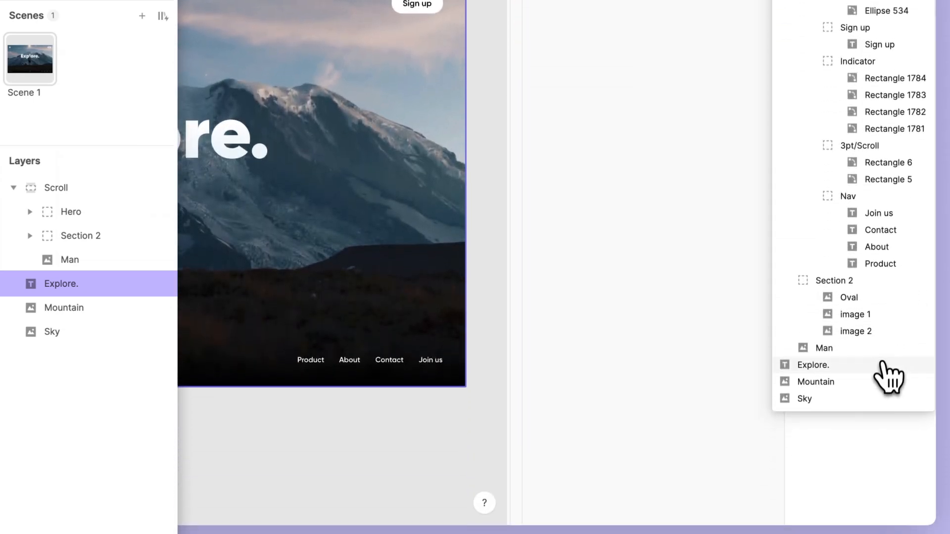
left_click(812, 364)
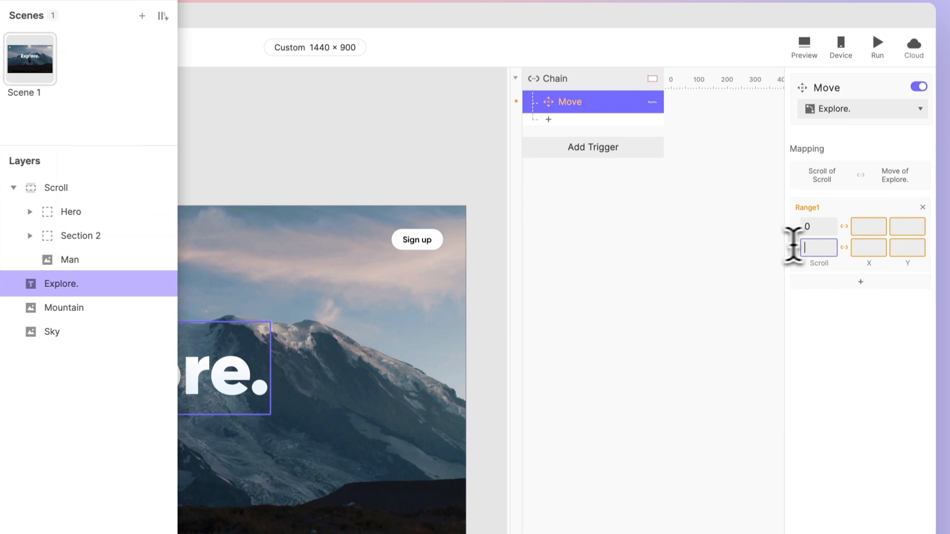
Step: Map Scroll 0–900 to Explore. Y positions 250 and -600 in Range1
type("900")
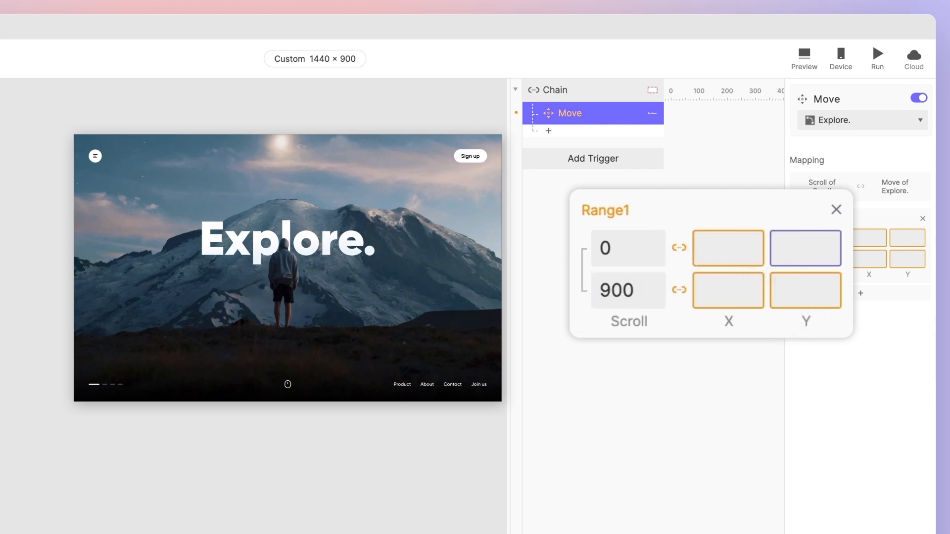
type("250")
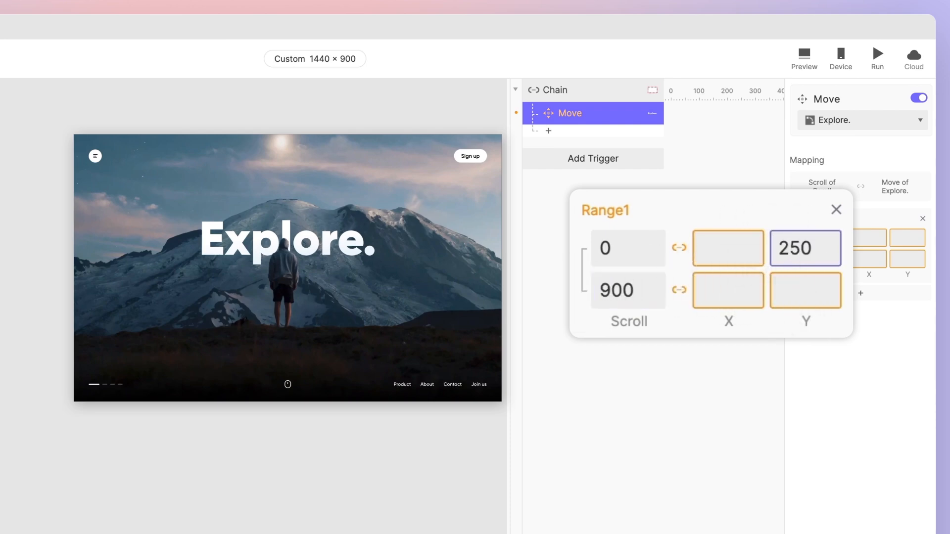
left_click(805, 290)
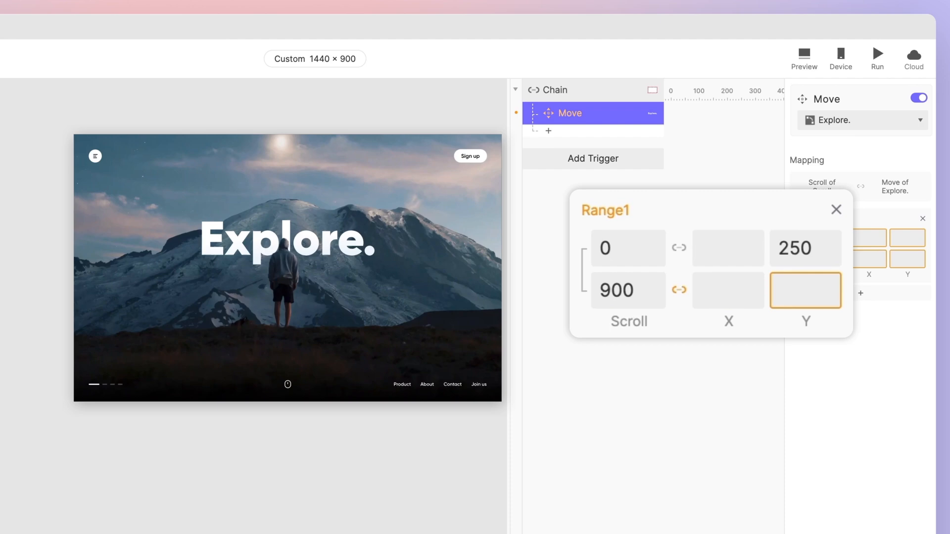
left_click(805, 291)
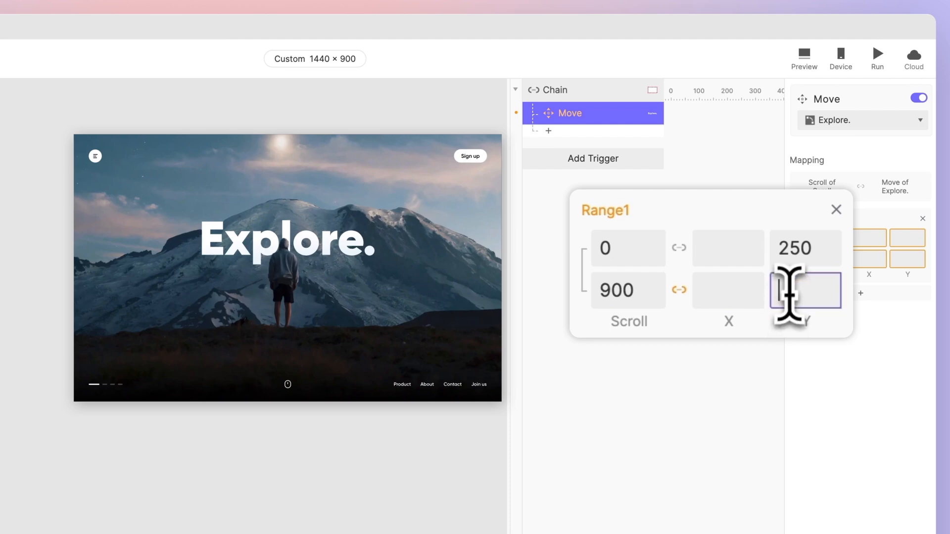
type("-60")
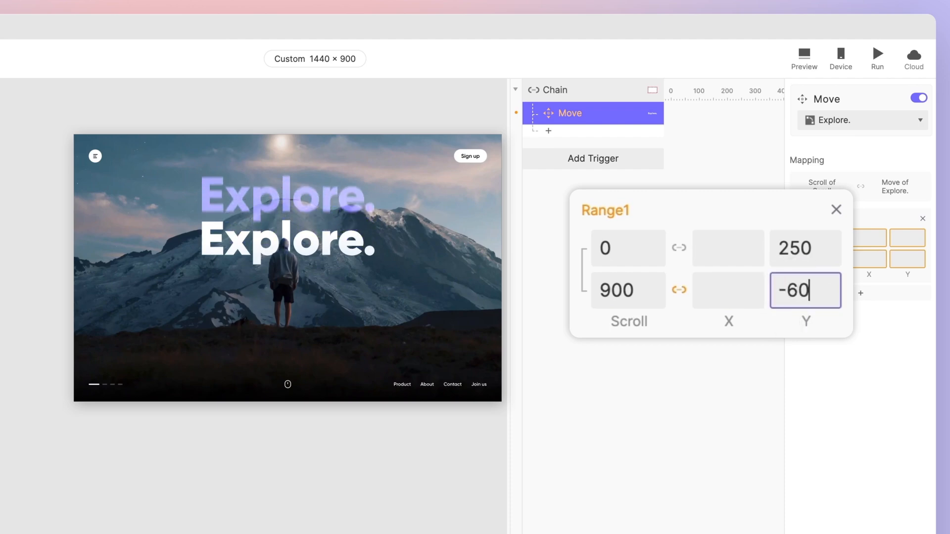
type("0")
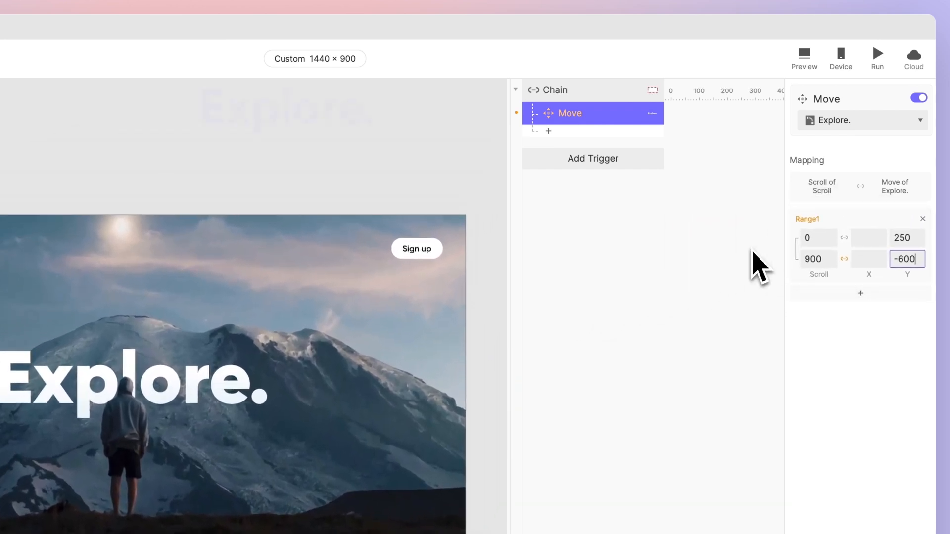
left_click(803, 54)
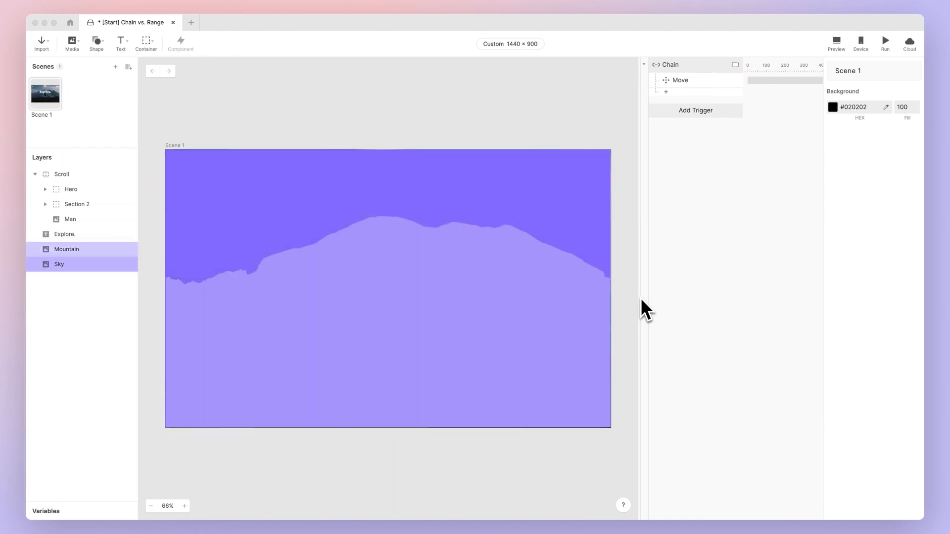
Step: Point the second chained Move at Mountain, mapping Y 215 to -485 over Scroll 0–900
left_click(665, 92)
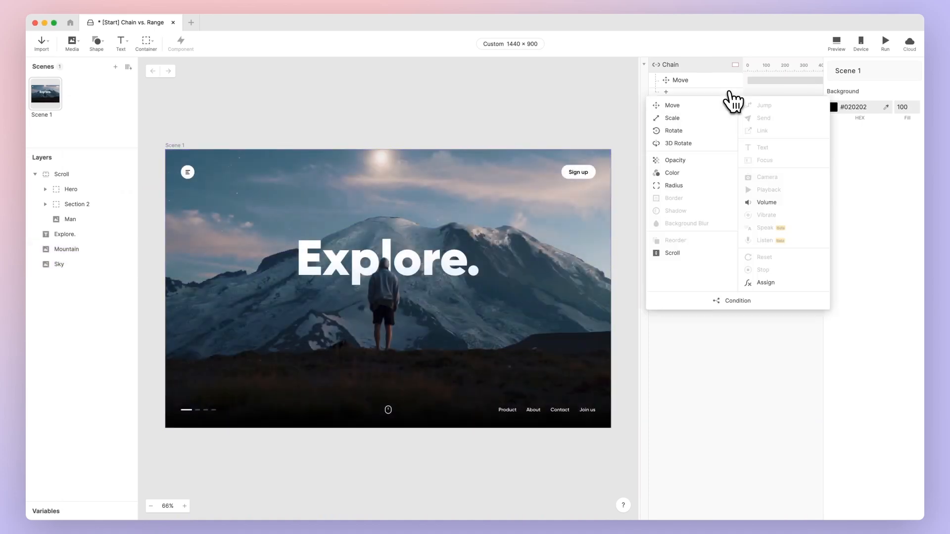
left_click(671, 105)
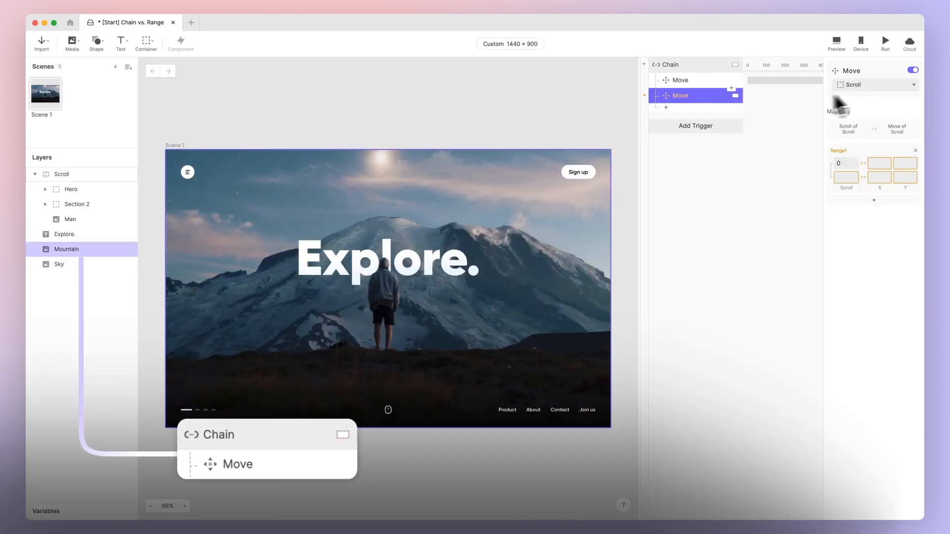
left_click(854, 84)
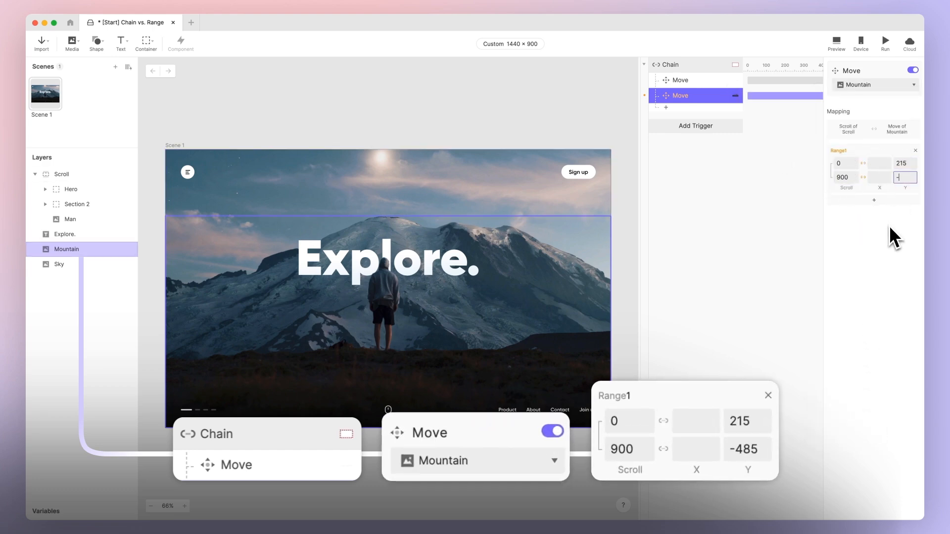
type("-485")
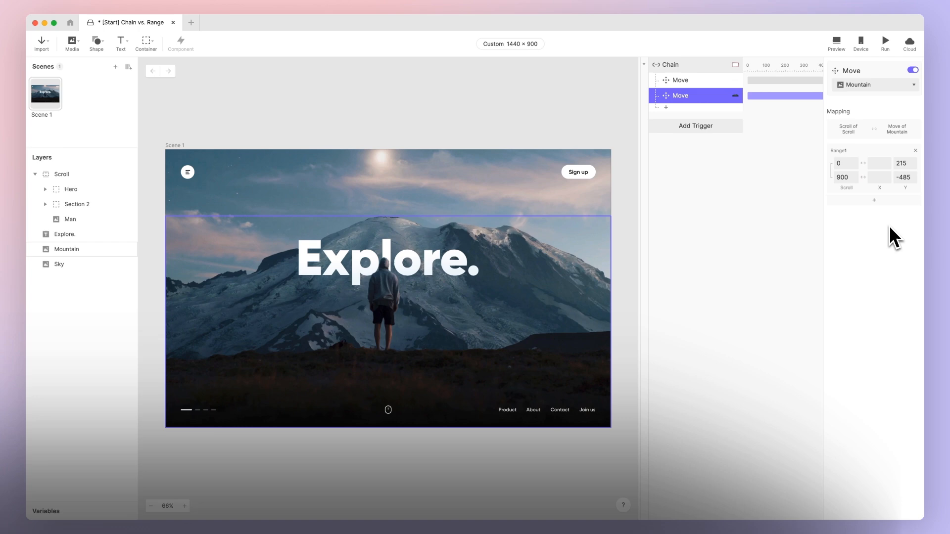
left_click(666, 107)
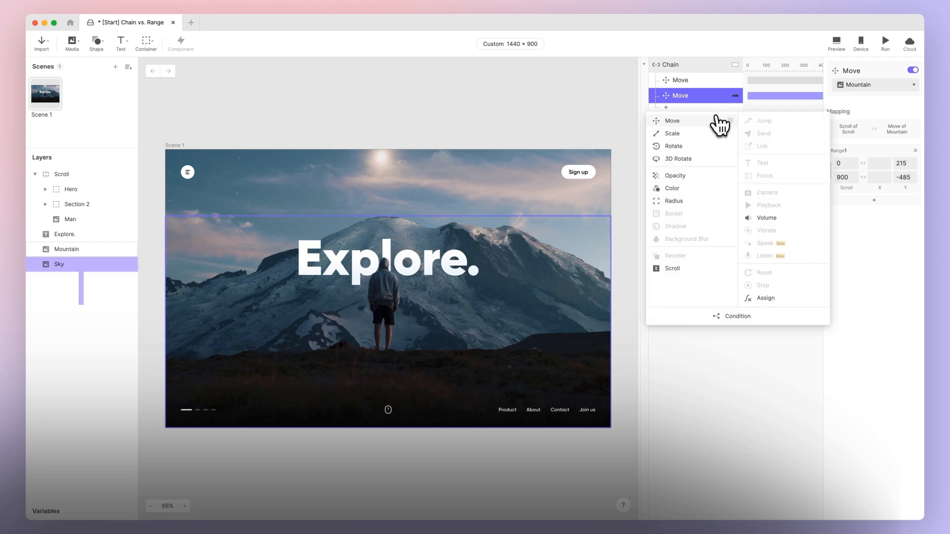
Step: Add a third Move shifting Sky from Y 0 to -500, then preview the prototype
left_click(672, 121)
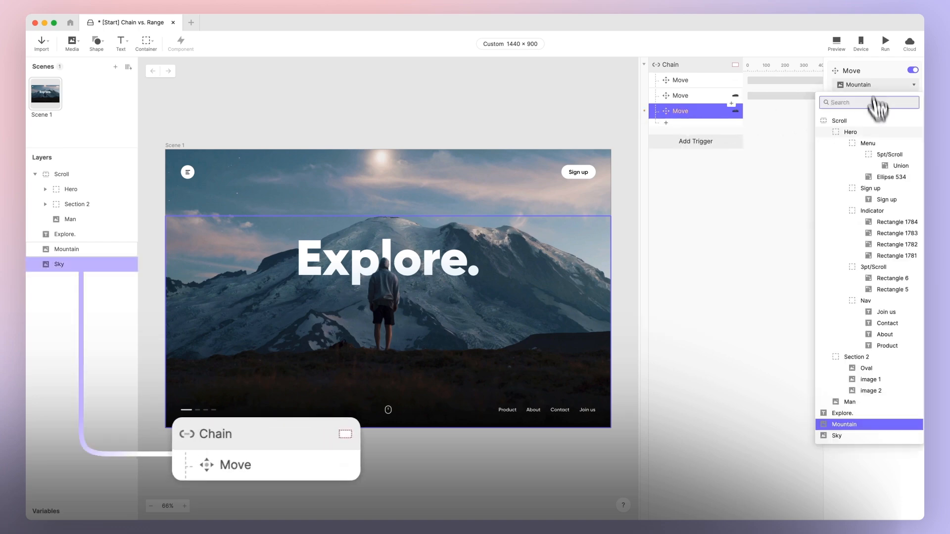
left_click(838, 435)
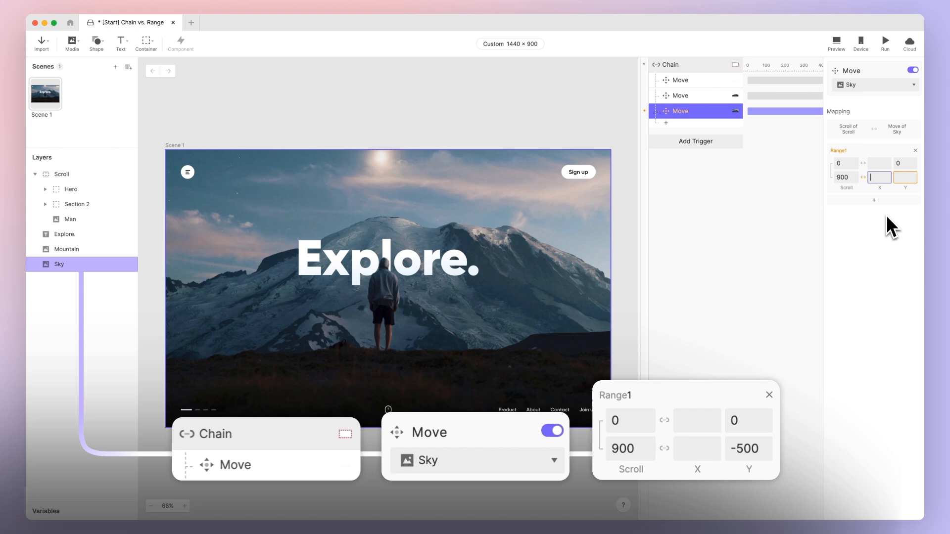
type("-500")
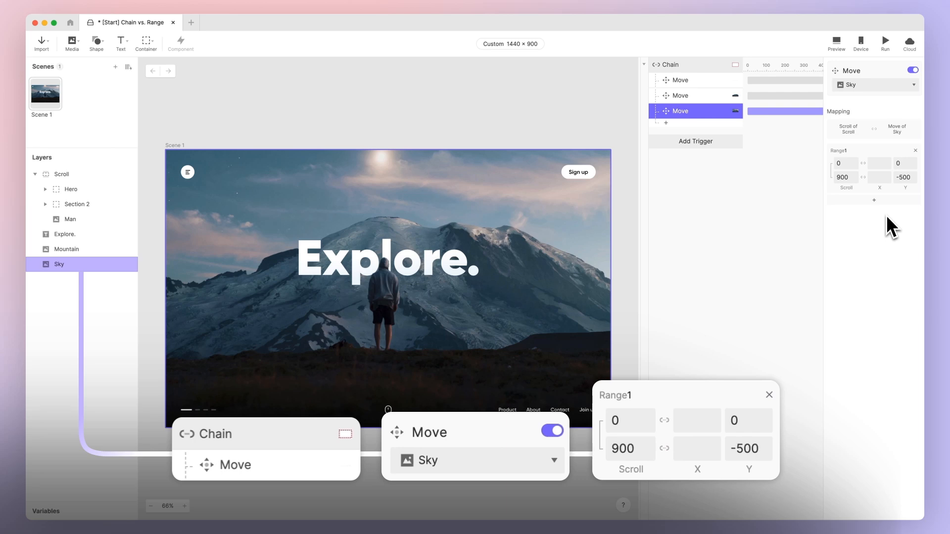
left_click(836, 41)
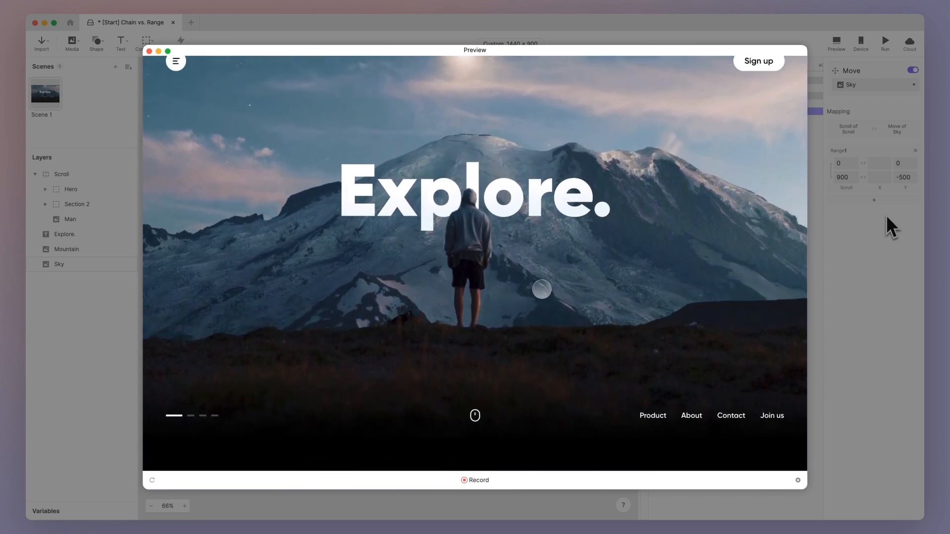
scroll("down", 3)
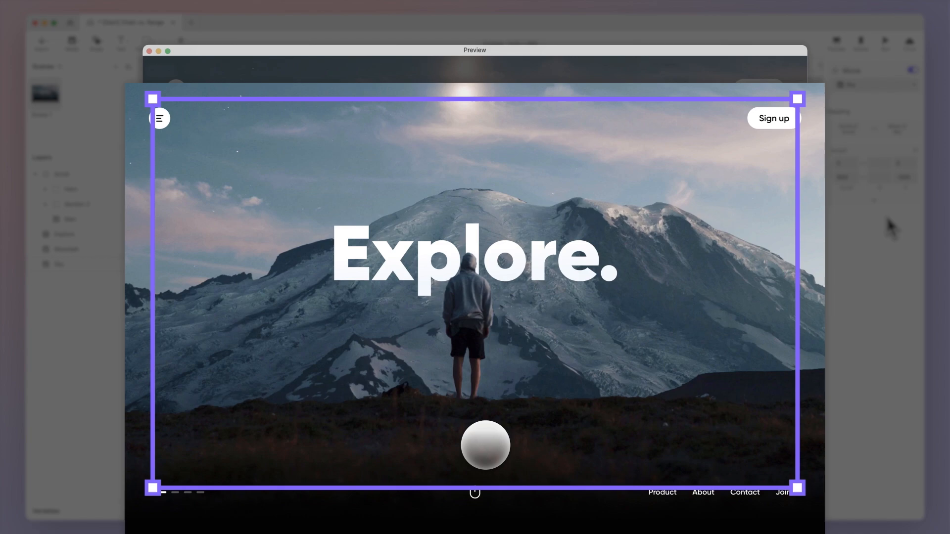
Step: Scroll the preview down to Section 2 to watch the hero layers' parallax motion
scroll("down", 3)
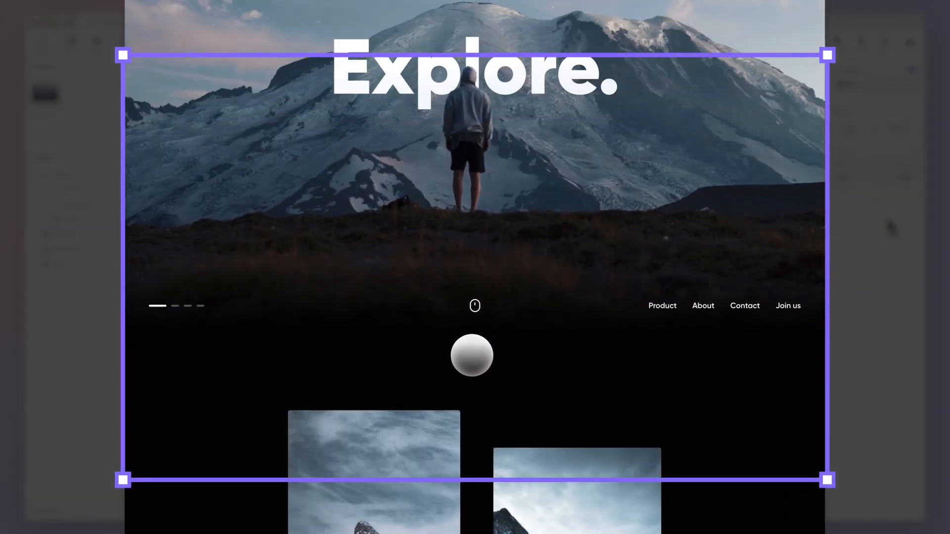
scroll("down", 3)
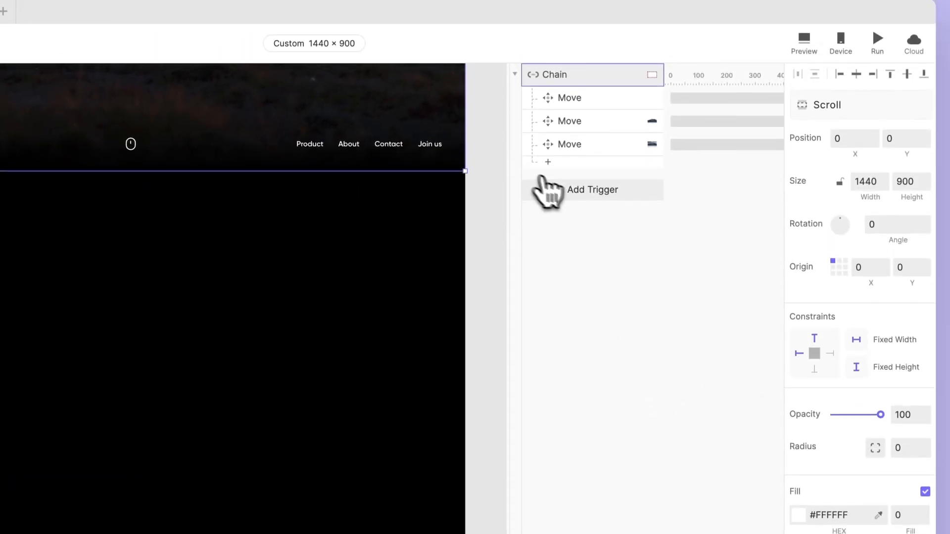
Step: Add a Range trigger on Scroll's scroll value with a threshold of 600
left_click(592, 189)
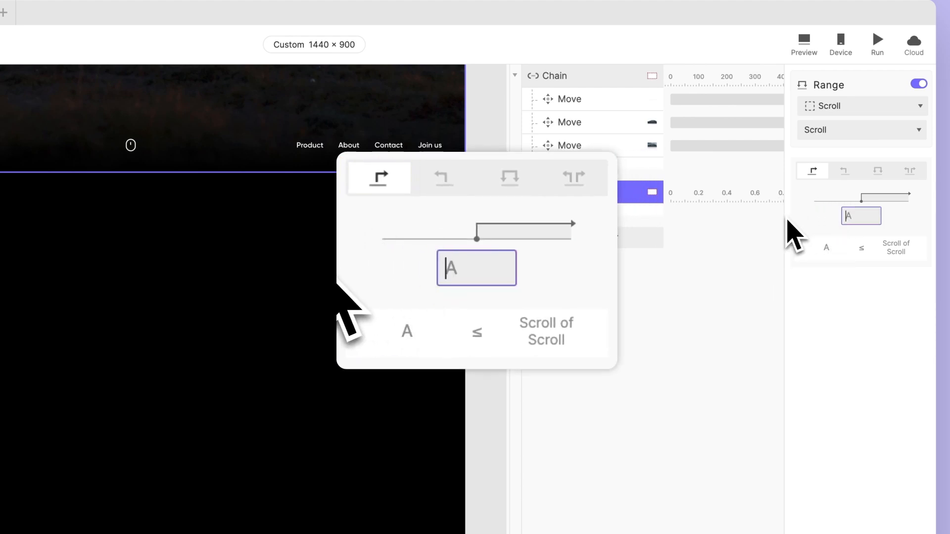
type("600")
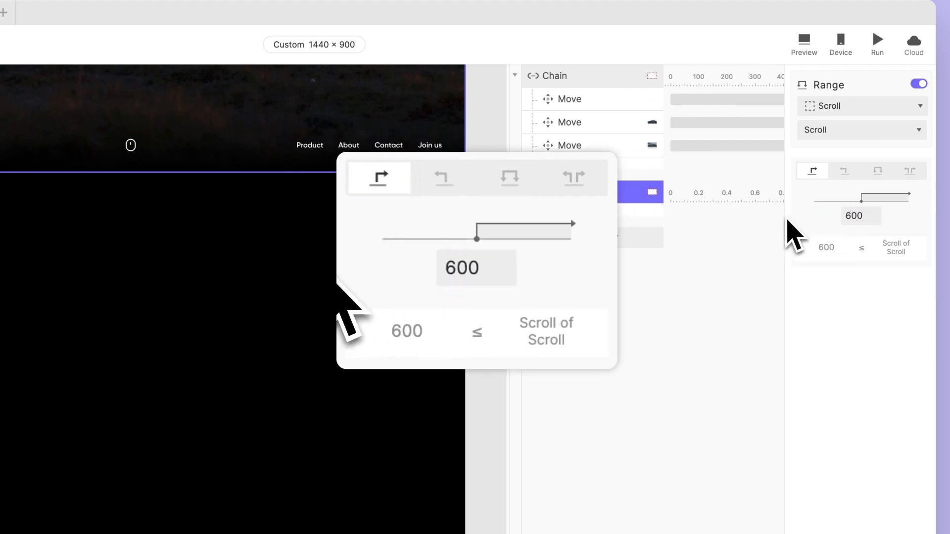
mouse_move(790, 233)
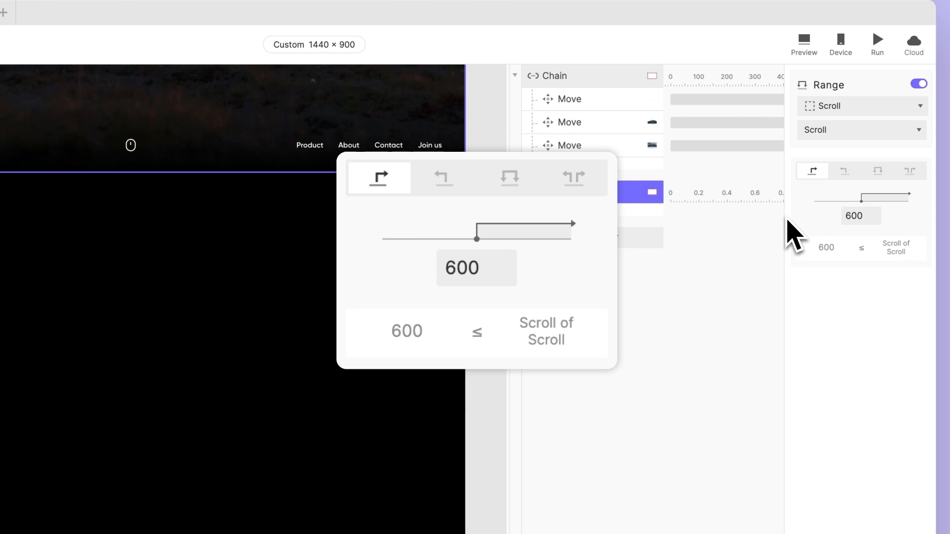
left_click(547, 209)
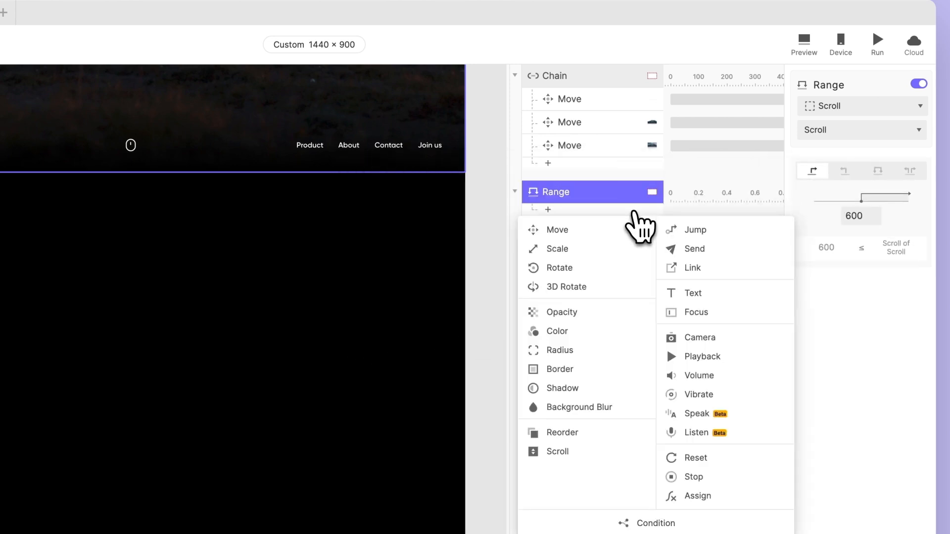
Step: Add an Opacity response fading image 1 to 100 under the Range trigger, then preview
left_click(561, 313)
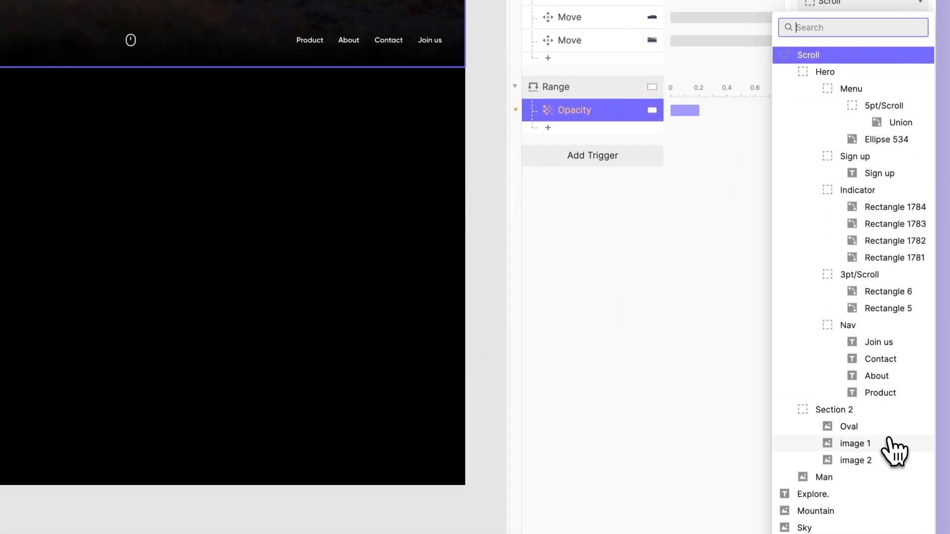
left_click(855, 443)
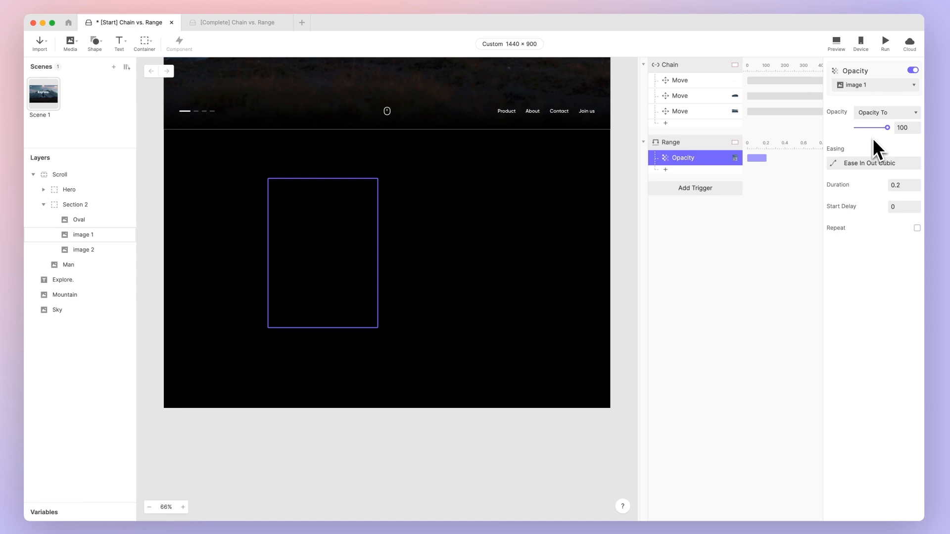
left_click(835, 41)
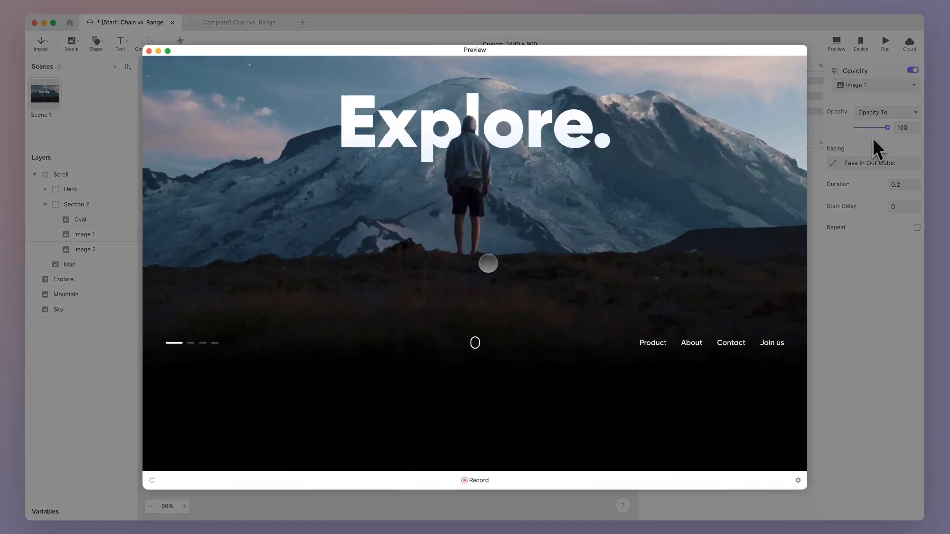
Step: Scroll the preview past 600 to see image 1 fade in, then close it
scroll("down", 3)
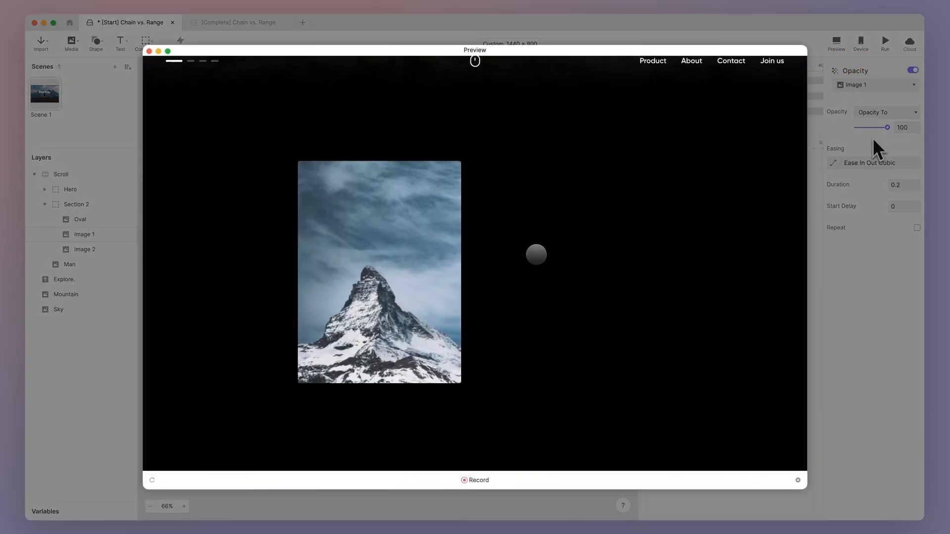
scroll("down", 3)
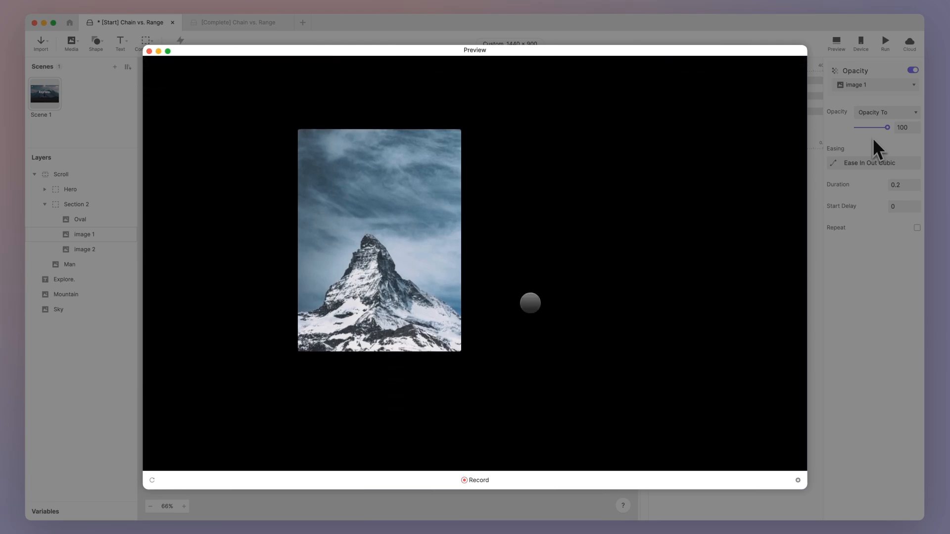
left_click(149, 51)
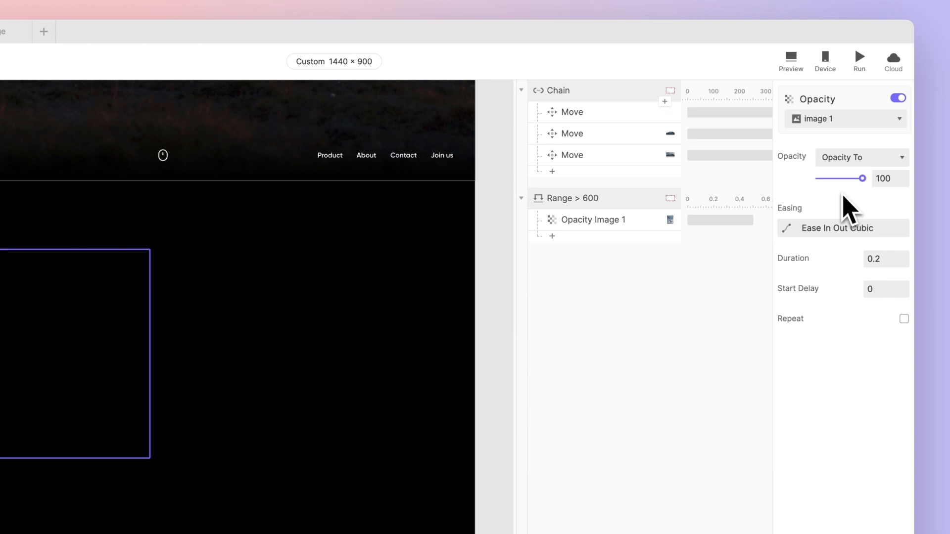
Step: Add Range 650 and 700 triggers with Opacity responses for image 2 and Oval, then preview
left_click(552, 236)
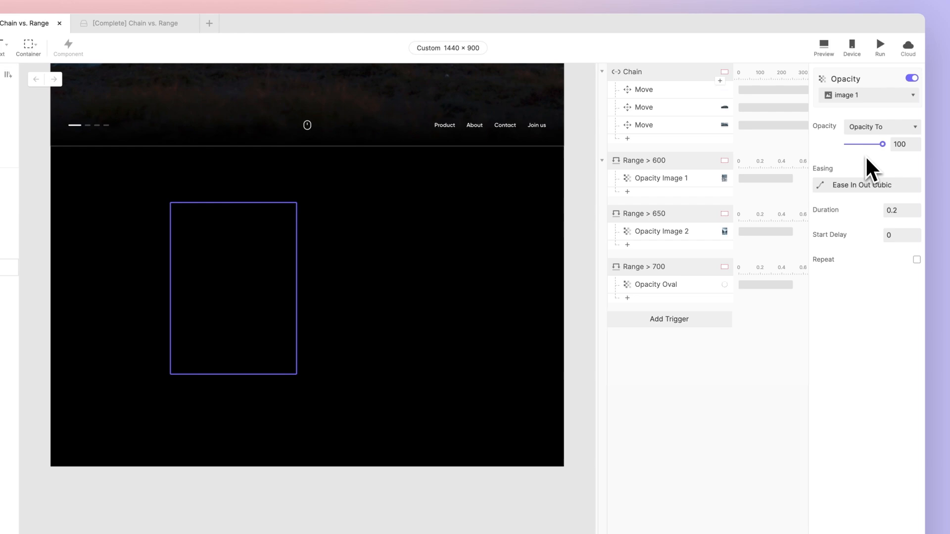
left_click(836, 44)
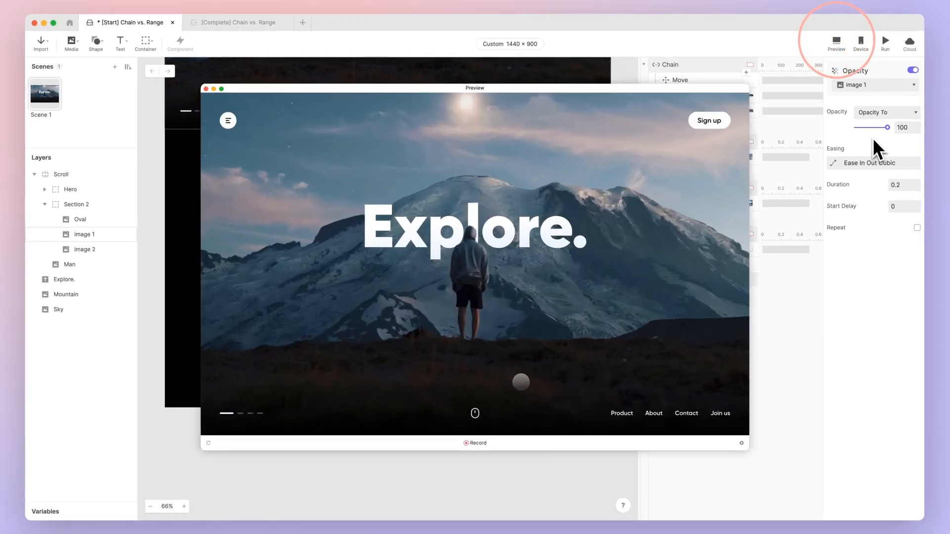
left_click(836, 43)
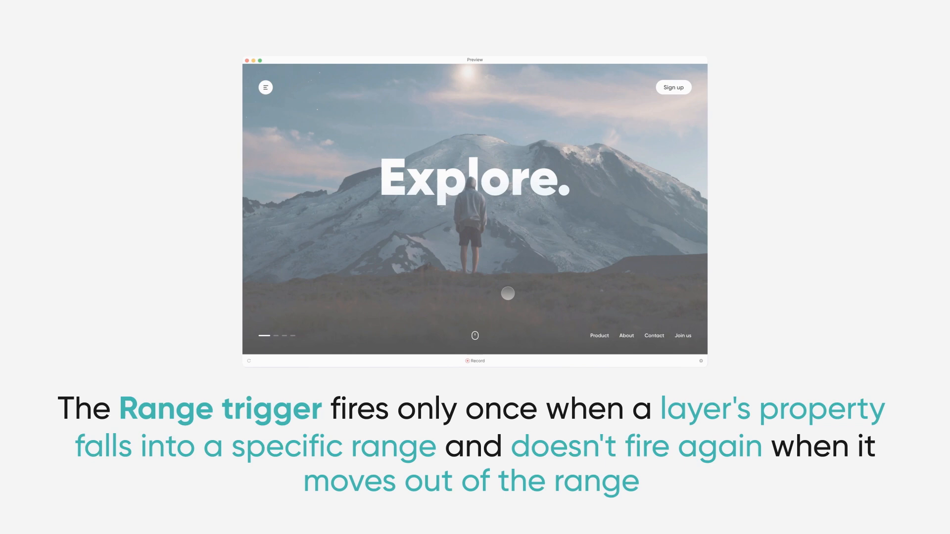
scroll("down", 3)
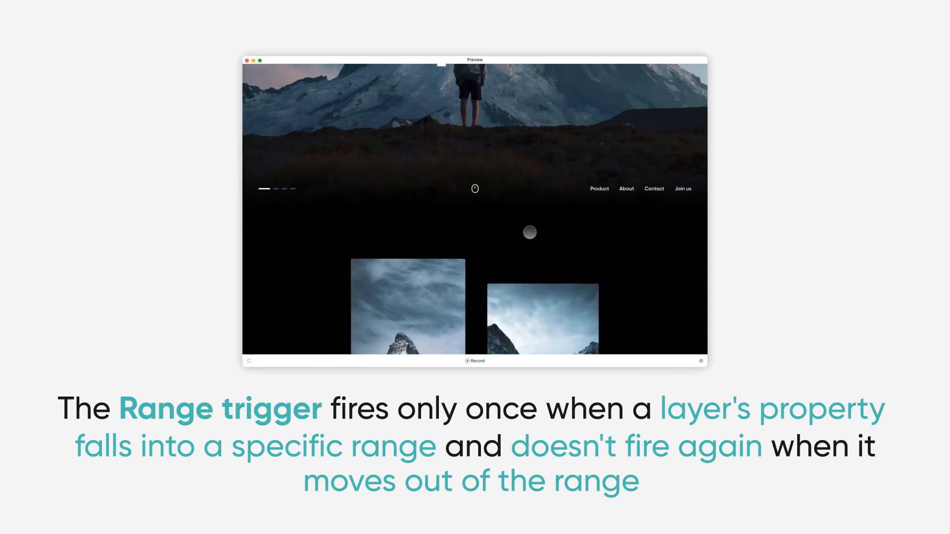
scroll("down", 3)
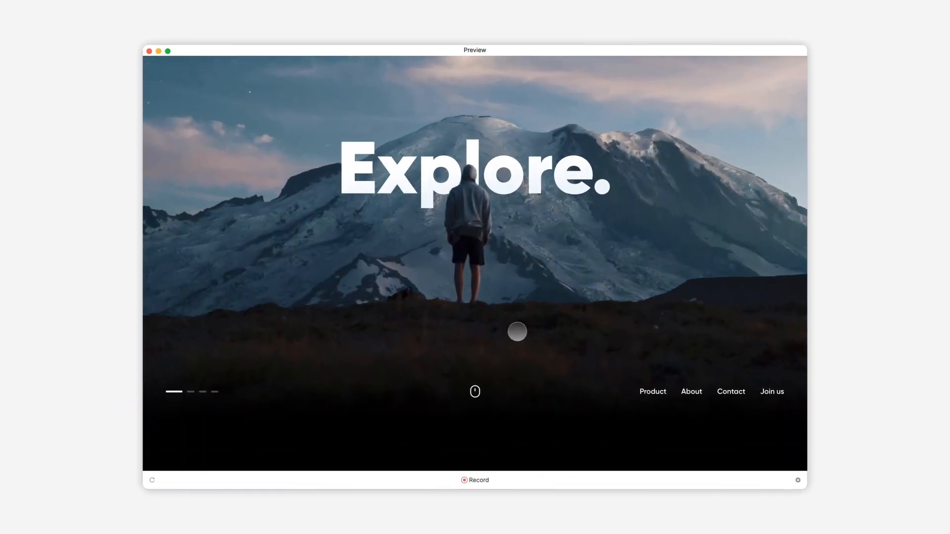
scroll("down", 3)
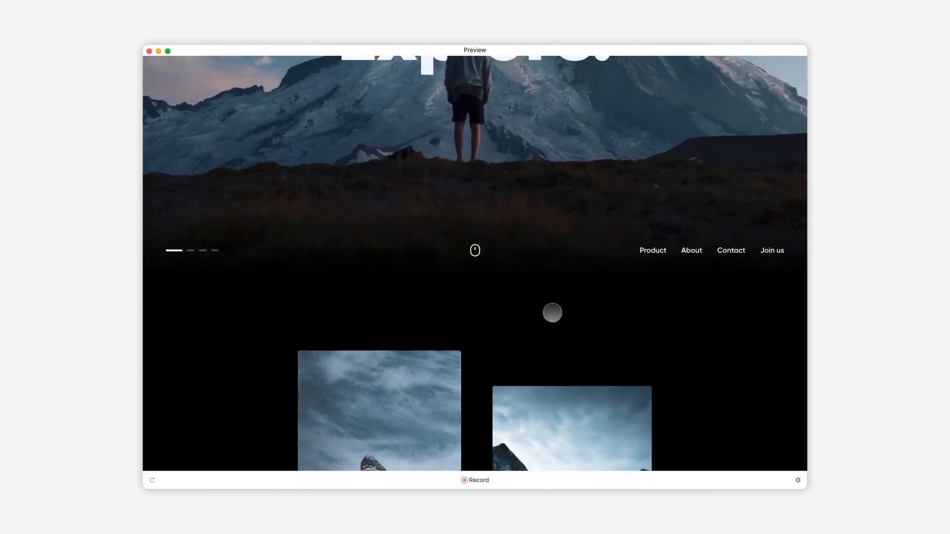
scroll("down", 3)
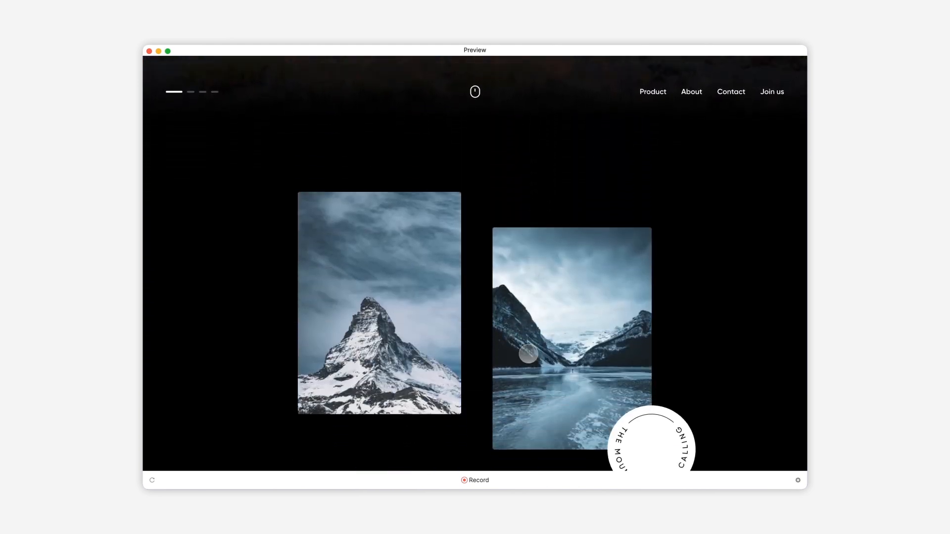